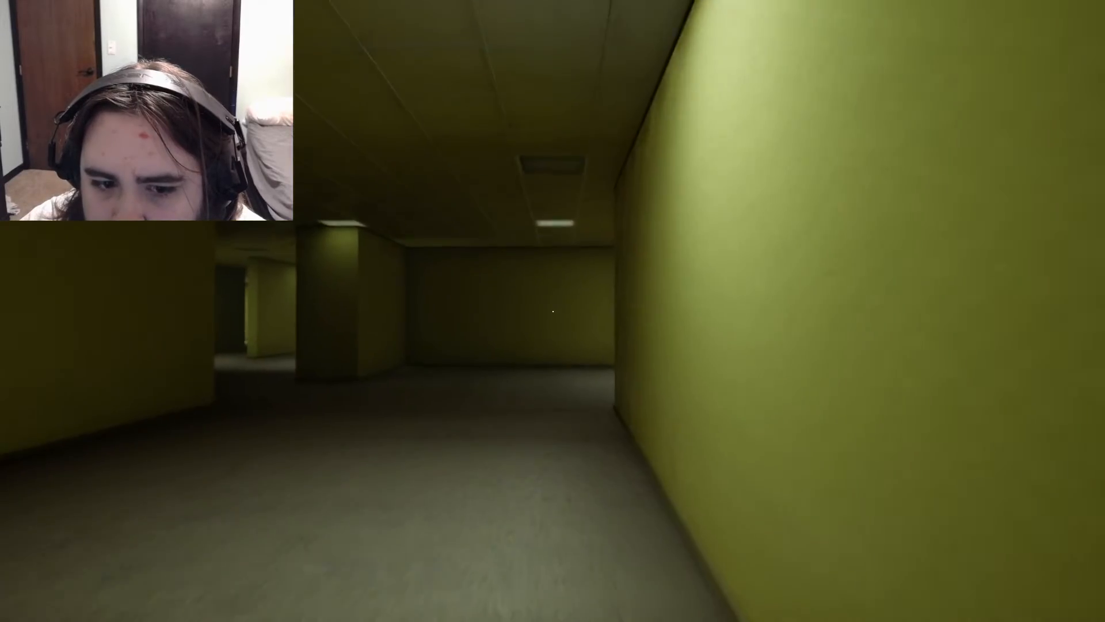
mouse_move(553, 310)
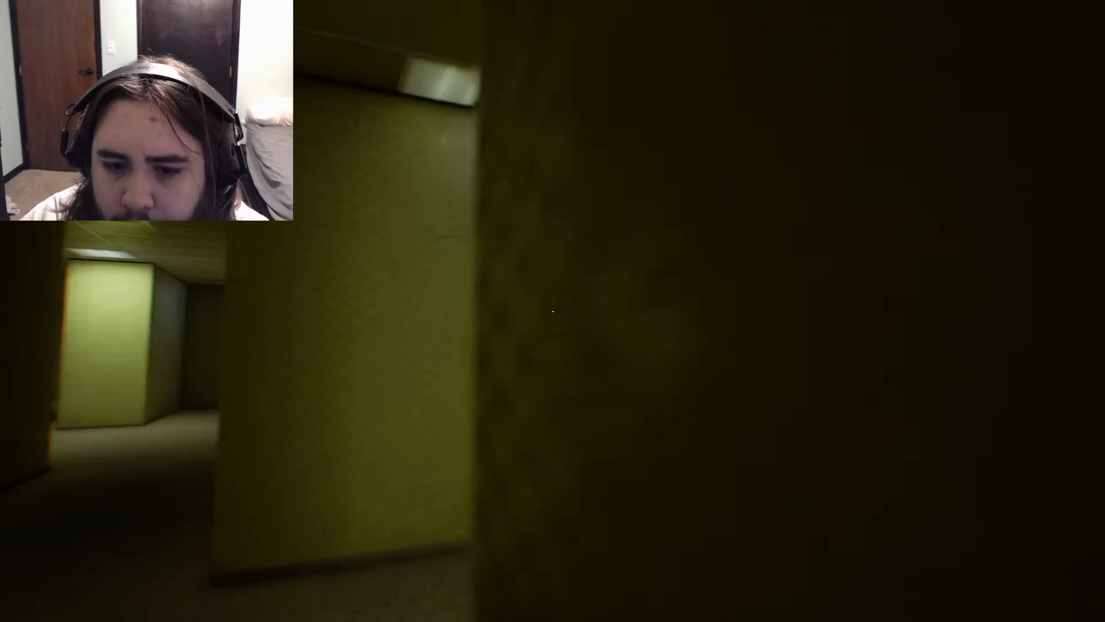
mouse_move(553, 311)
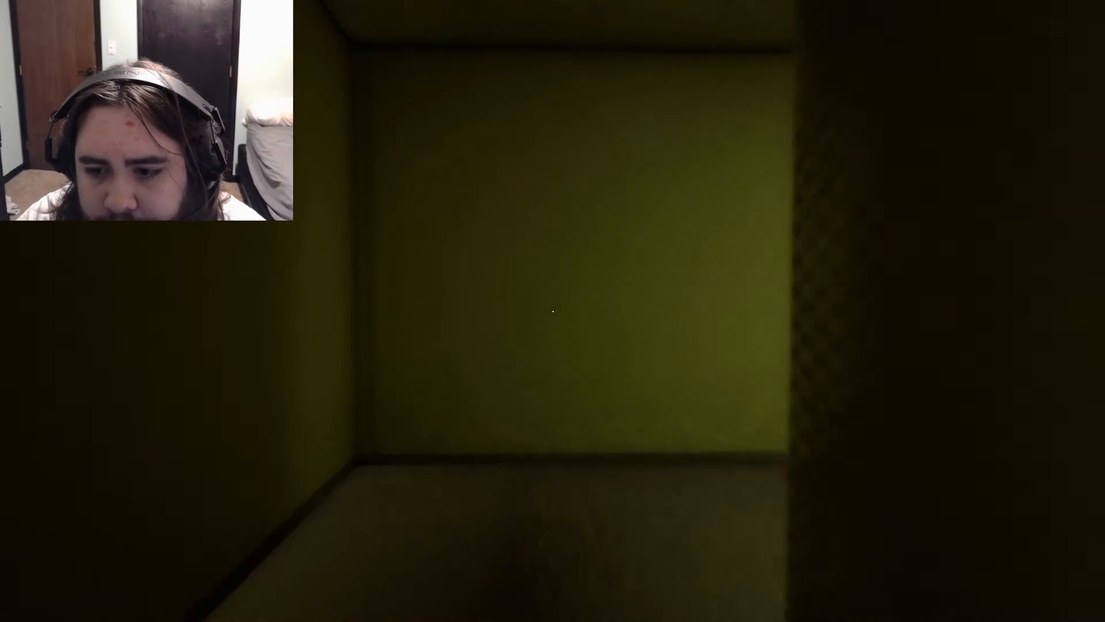
mouse_move(552, 311)
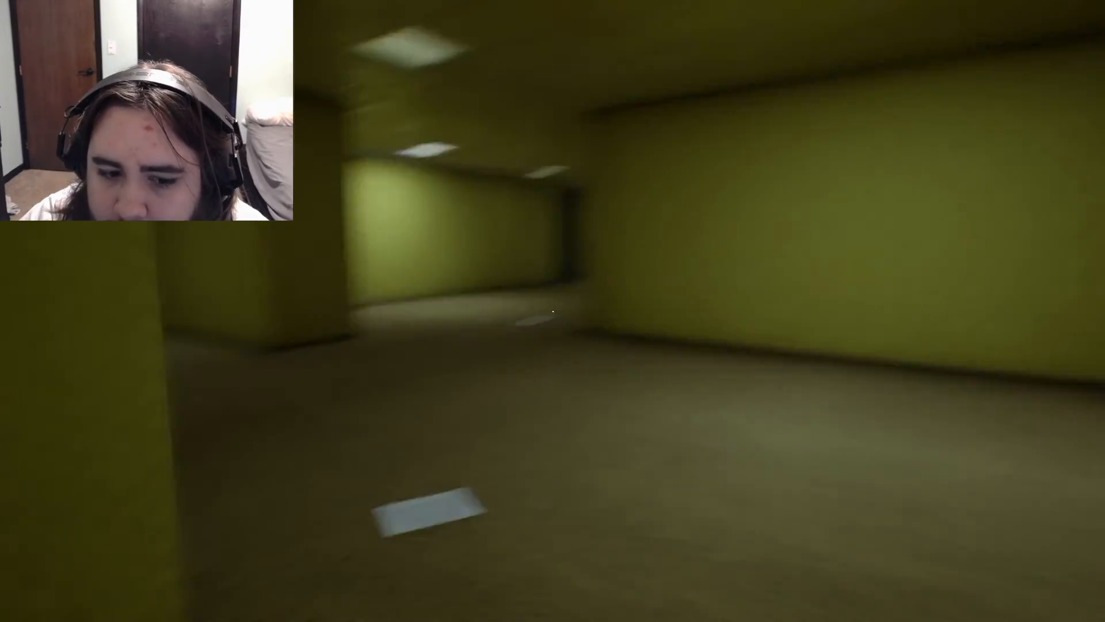
mouse_move(553, 312)
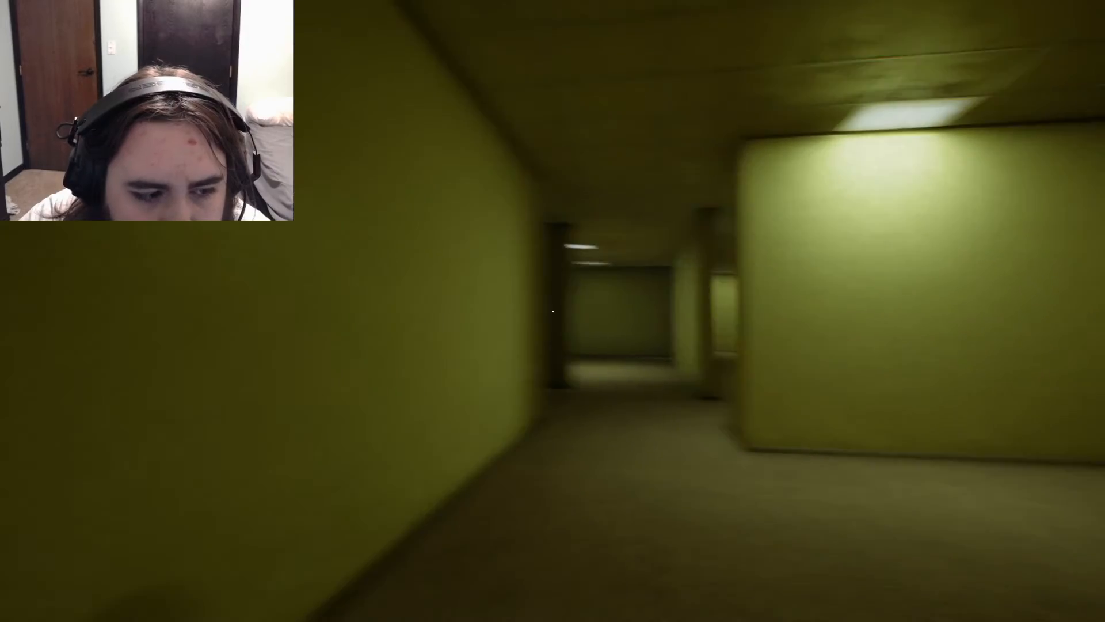
mouse_move(553, 310)
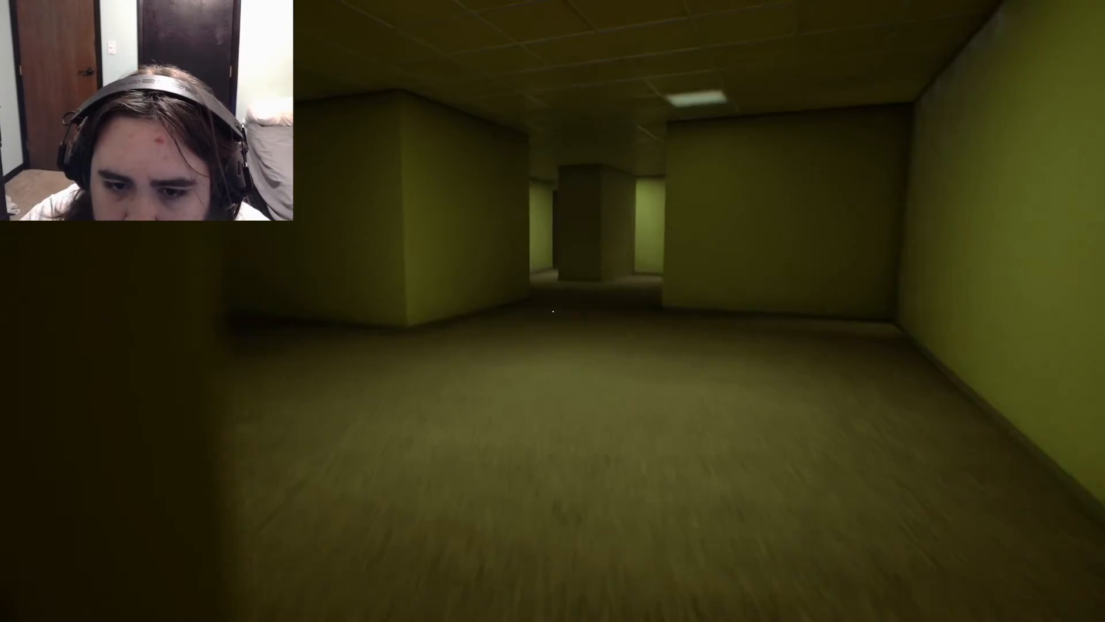
- Walk forward across the pillared hall toward the green wall with the keypad
key("w")
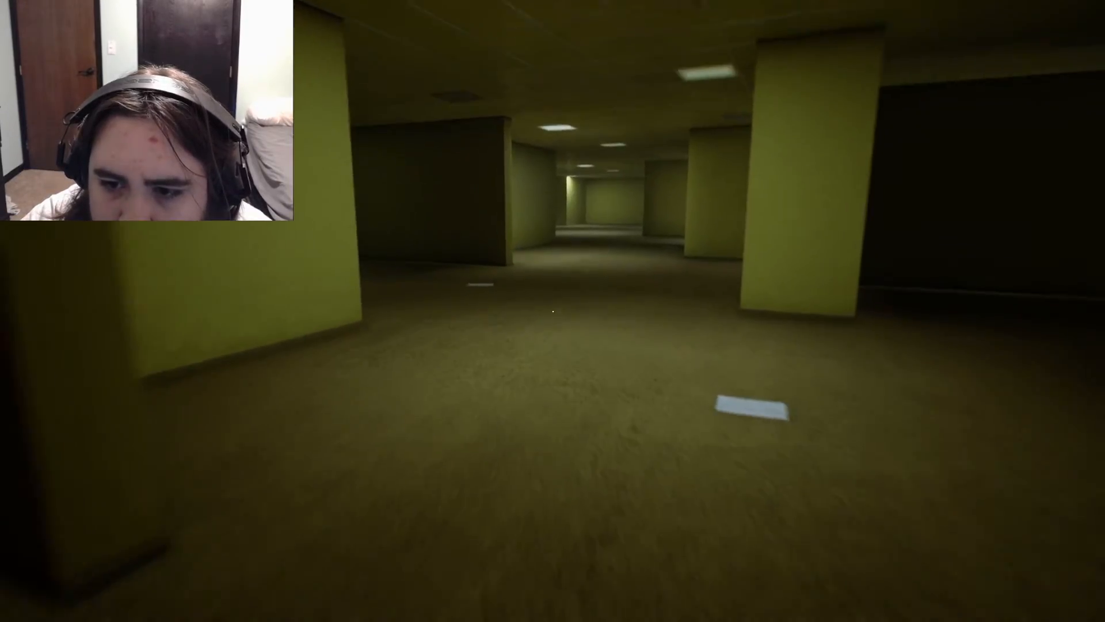
mouse_move(553, 310)
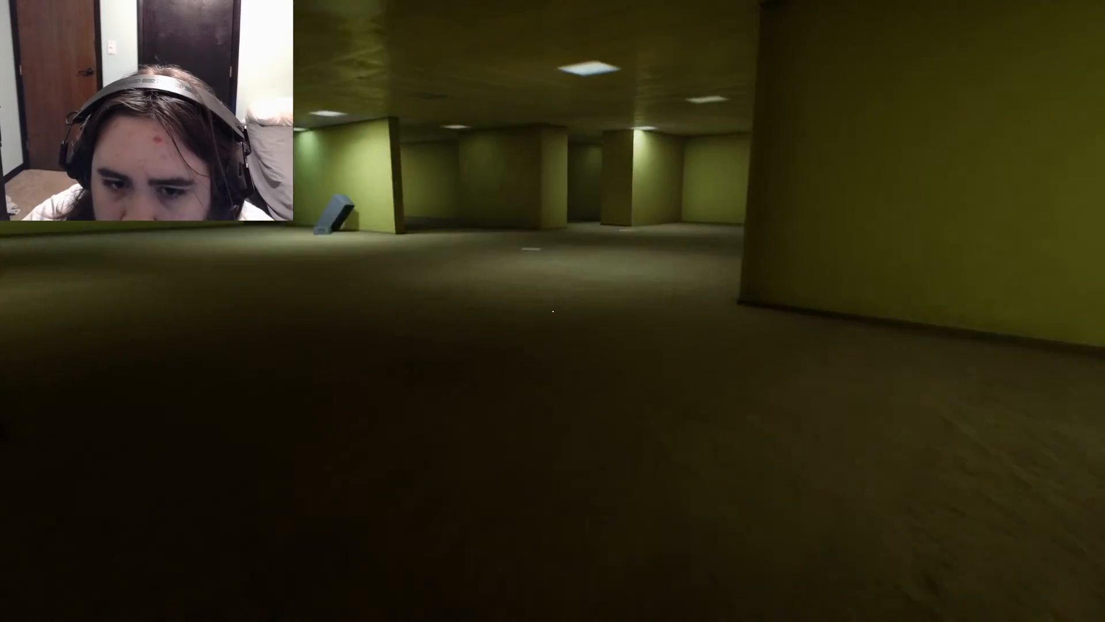
mouse_move(553, 310)
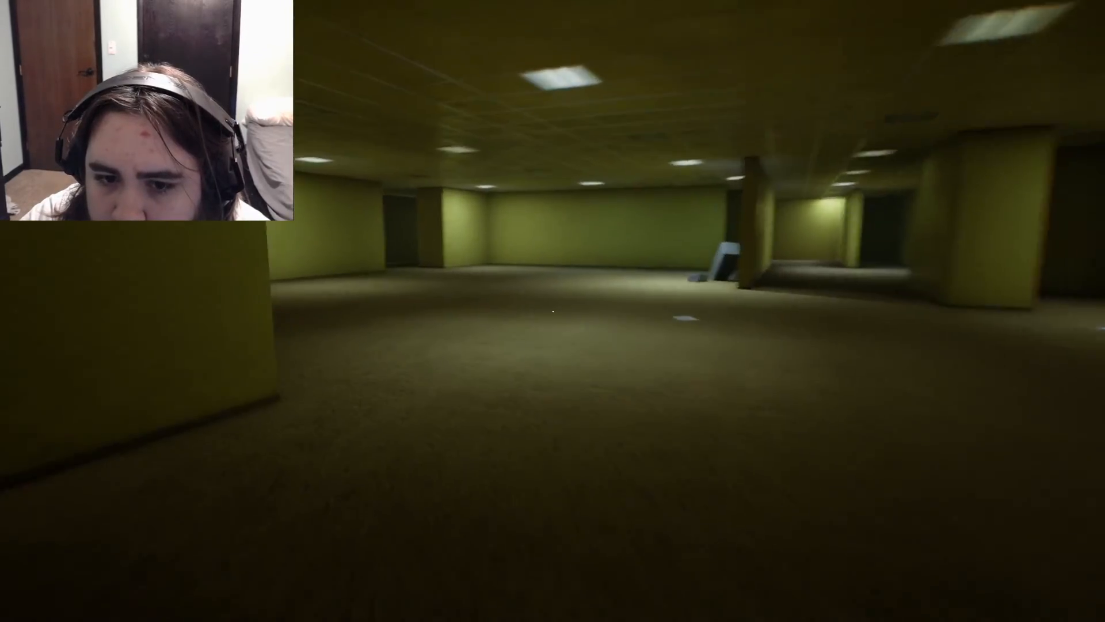
mouse_move(552, 310)
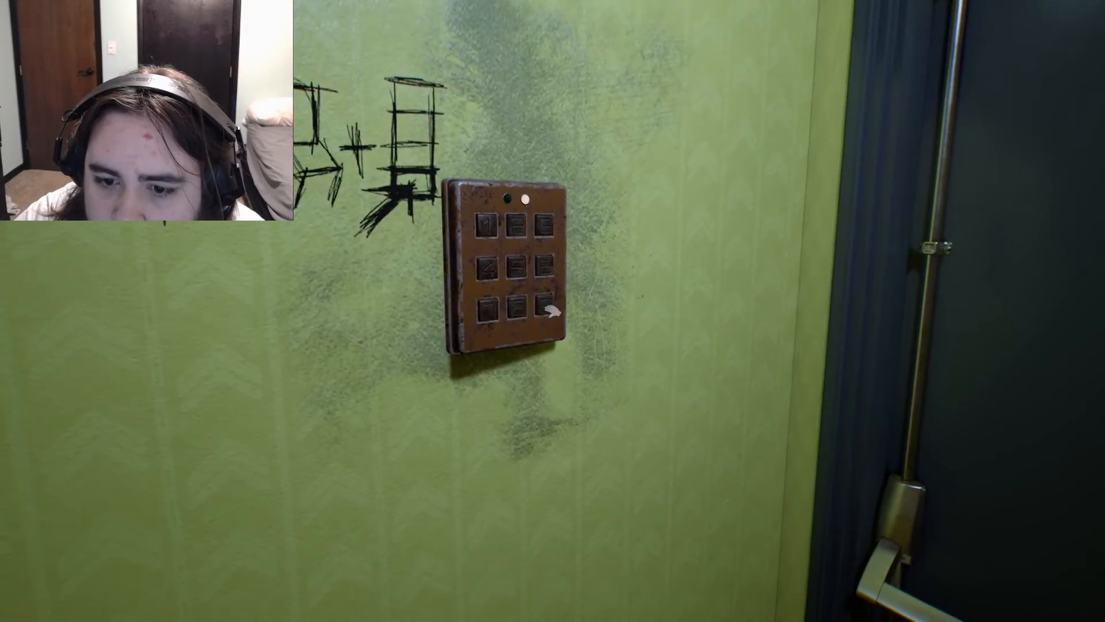
- Enter the door code on the keypad, exit once it unlocks, and continue past the credits
left_click(504, 268)
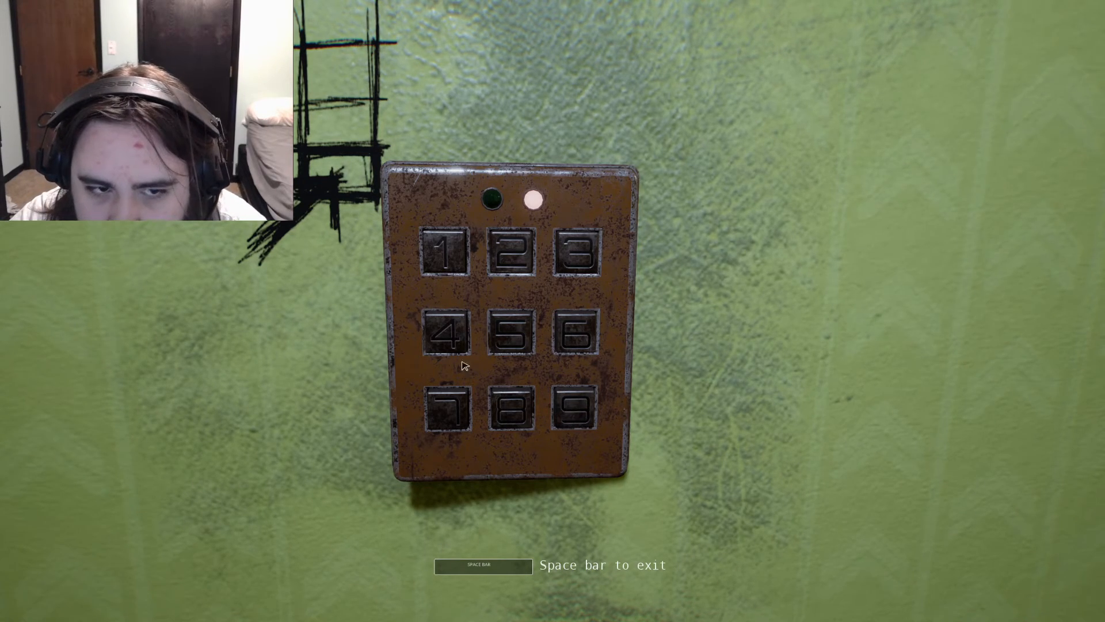
key("space")
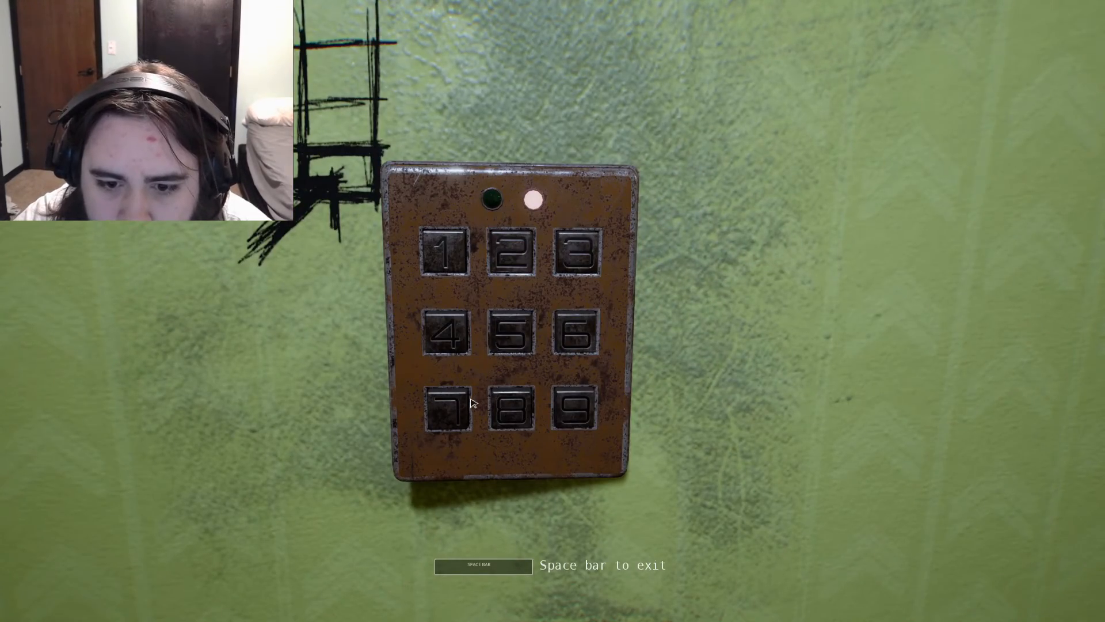
mouse_move(457, 342)
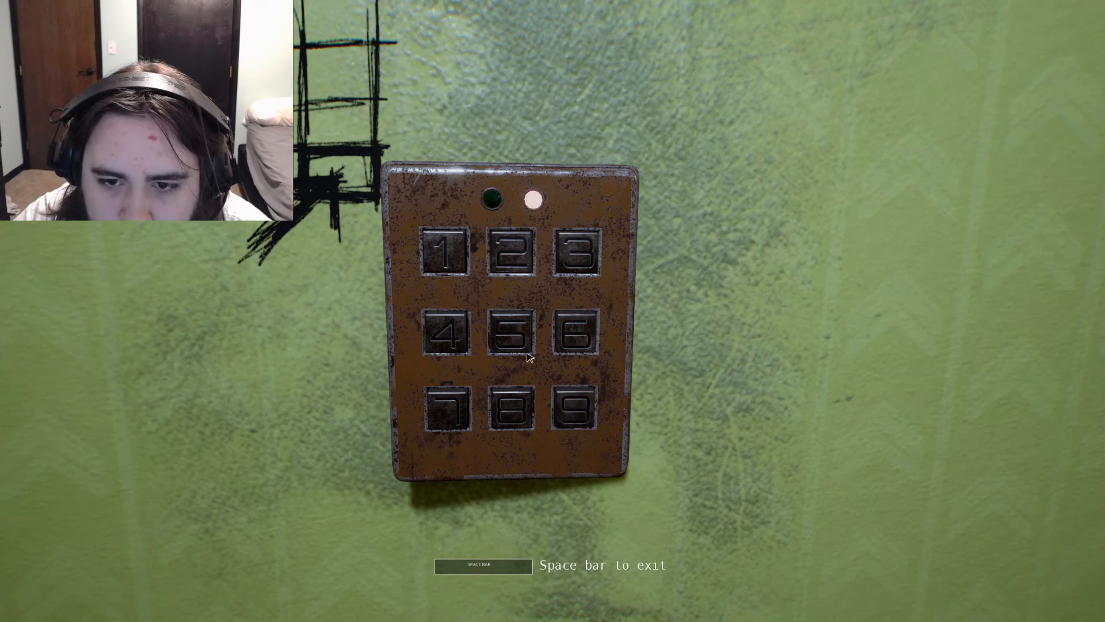
mouse_move(506, 340)
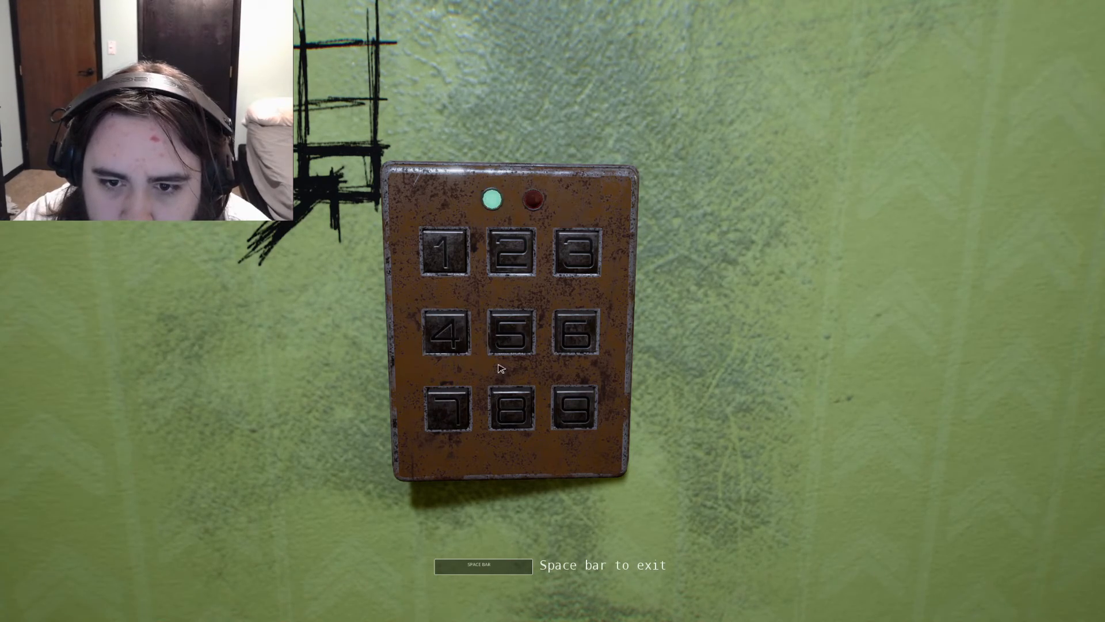
key("space")
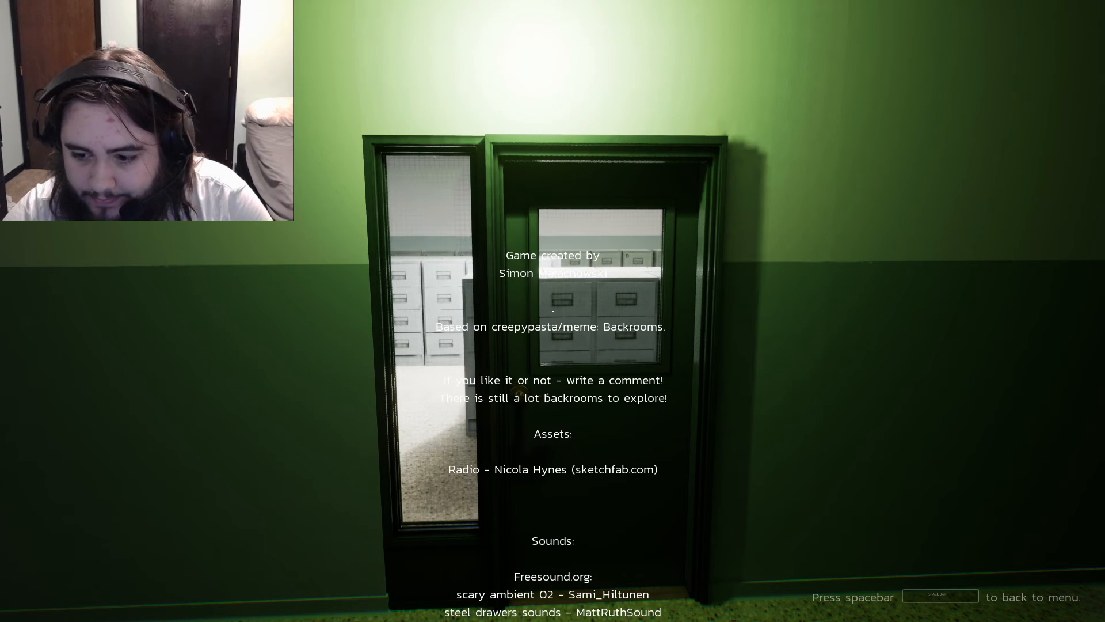
key("space")
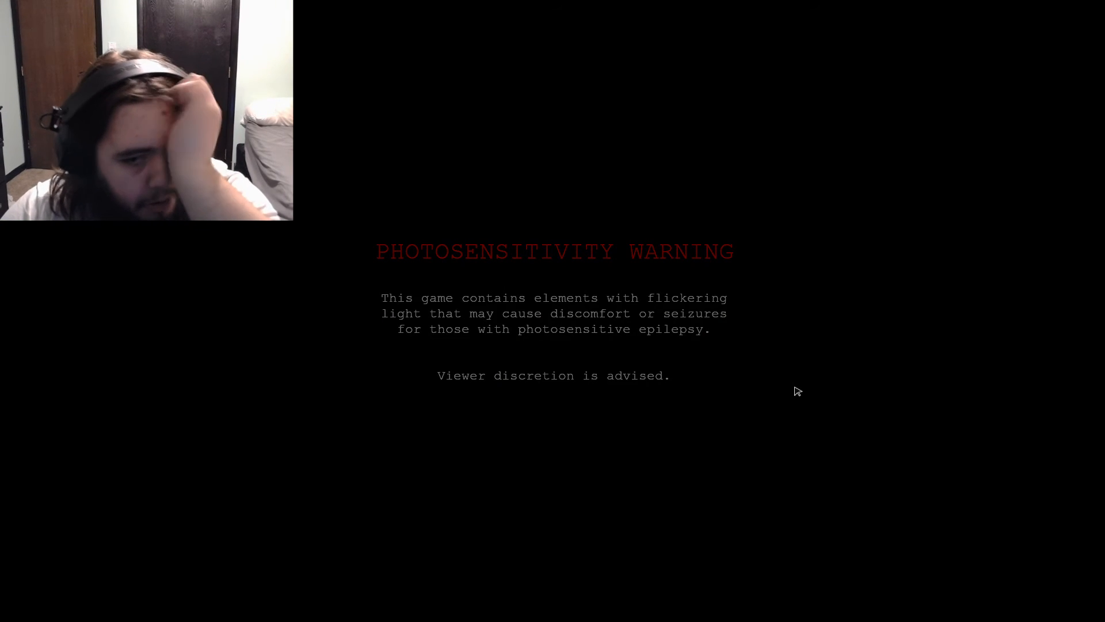